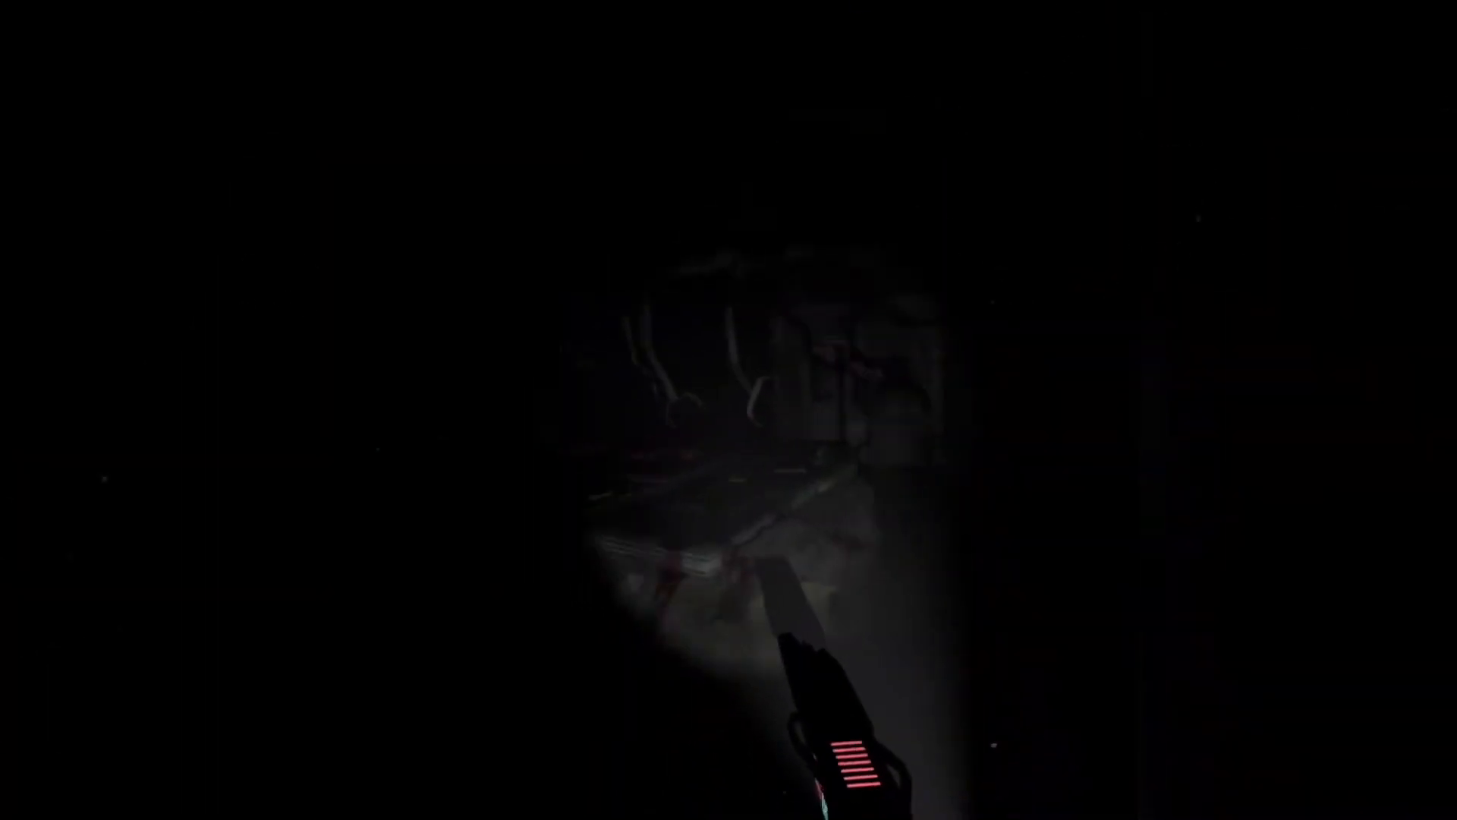
mouse_move(729, 410)
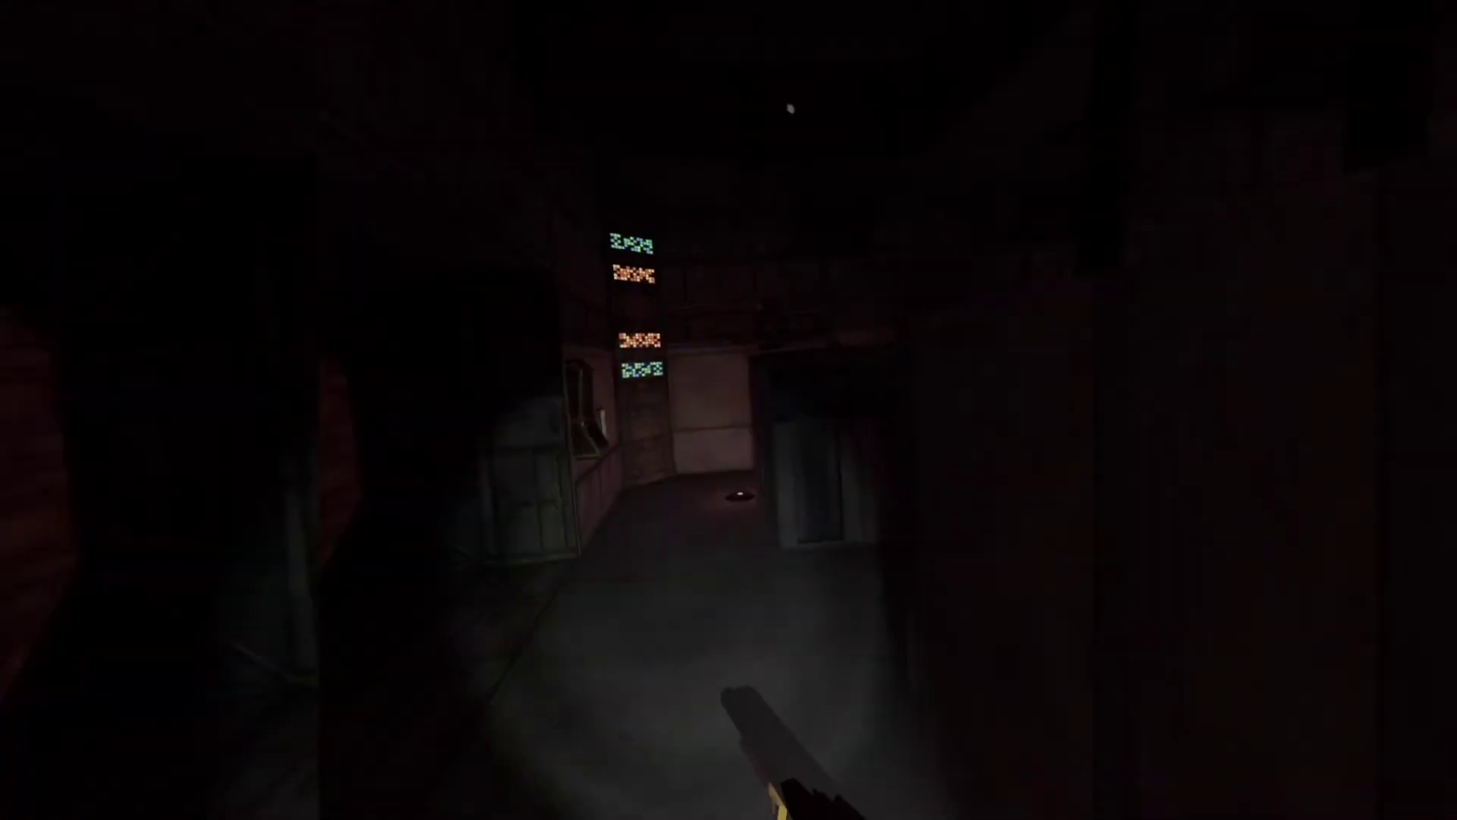
mouse_move(725, 408)
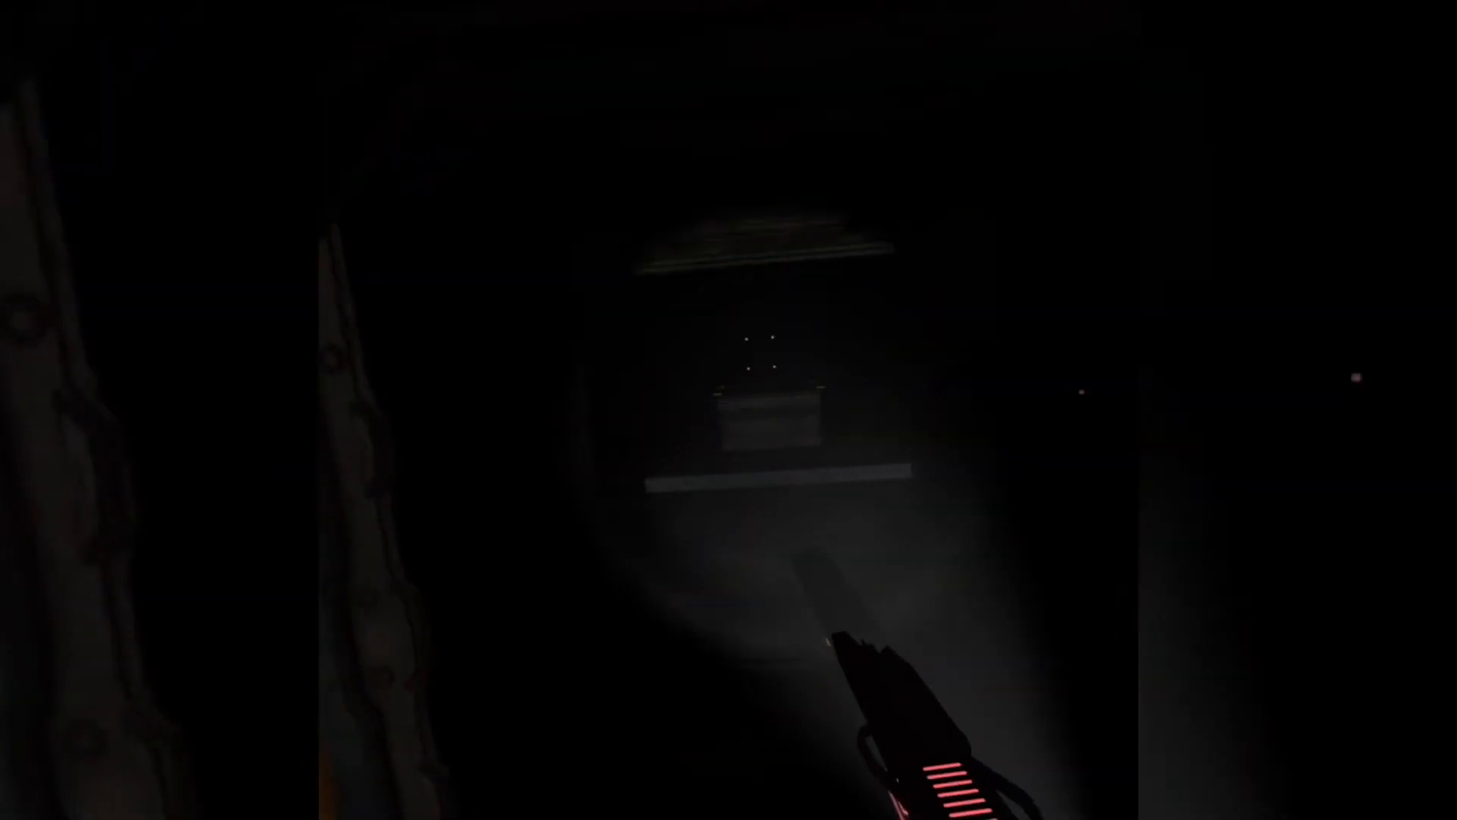
mouse_move(729, 410)
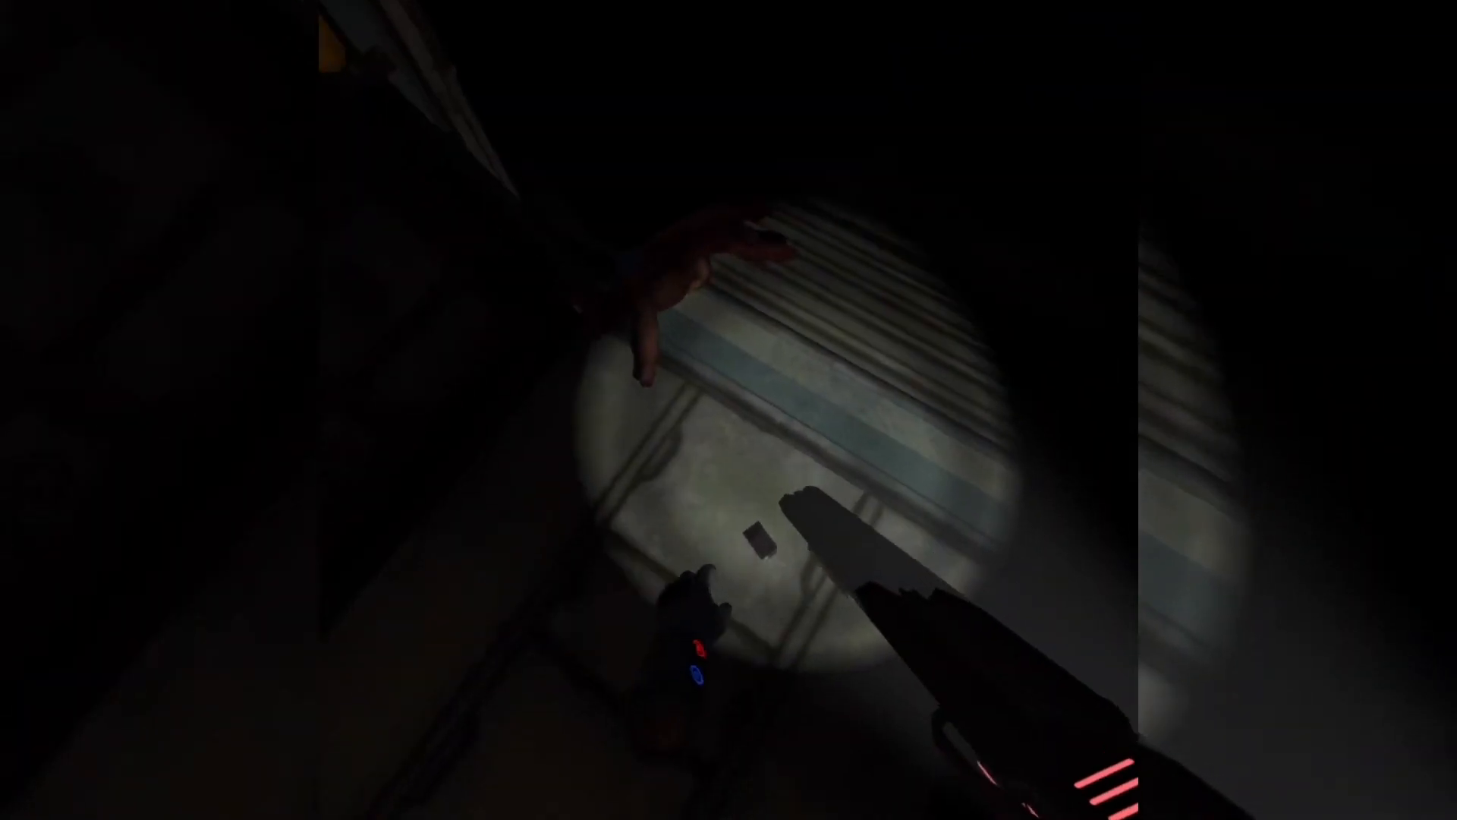
mouse_move(729, 410)
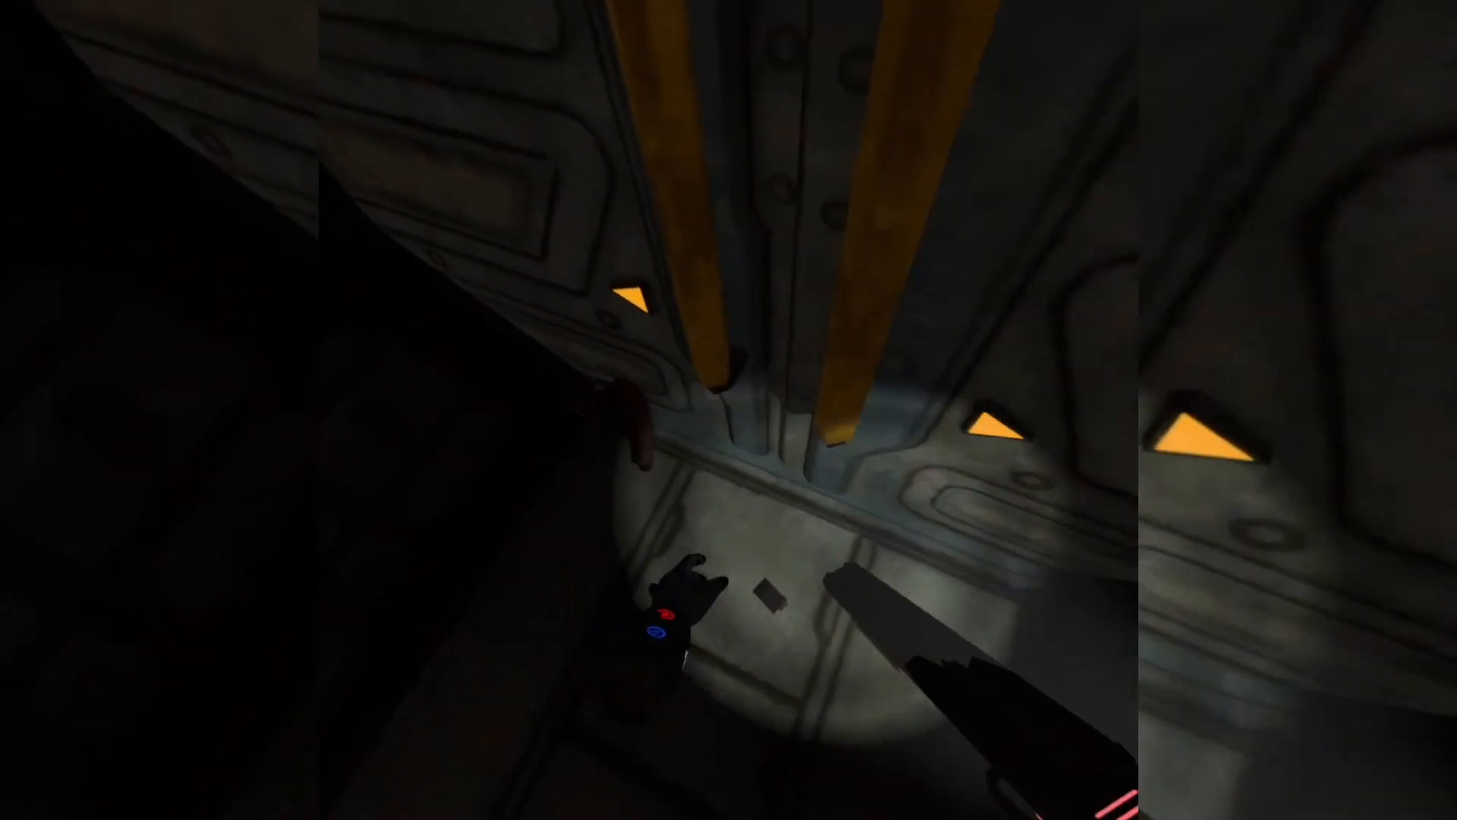
mouse_move(729, 410)
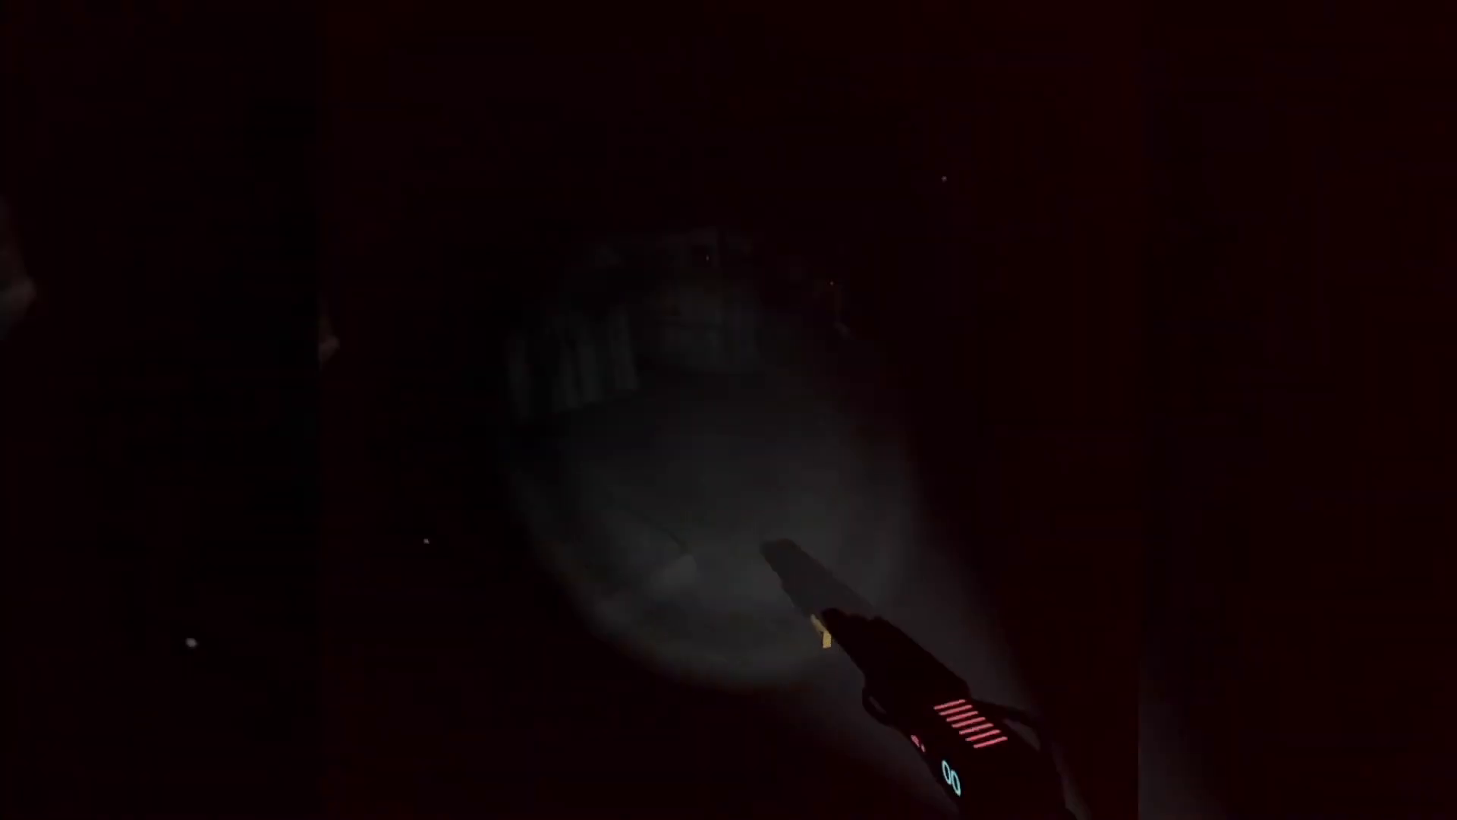
mouse_move(728, 410)
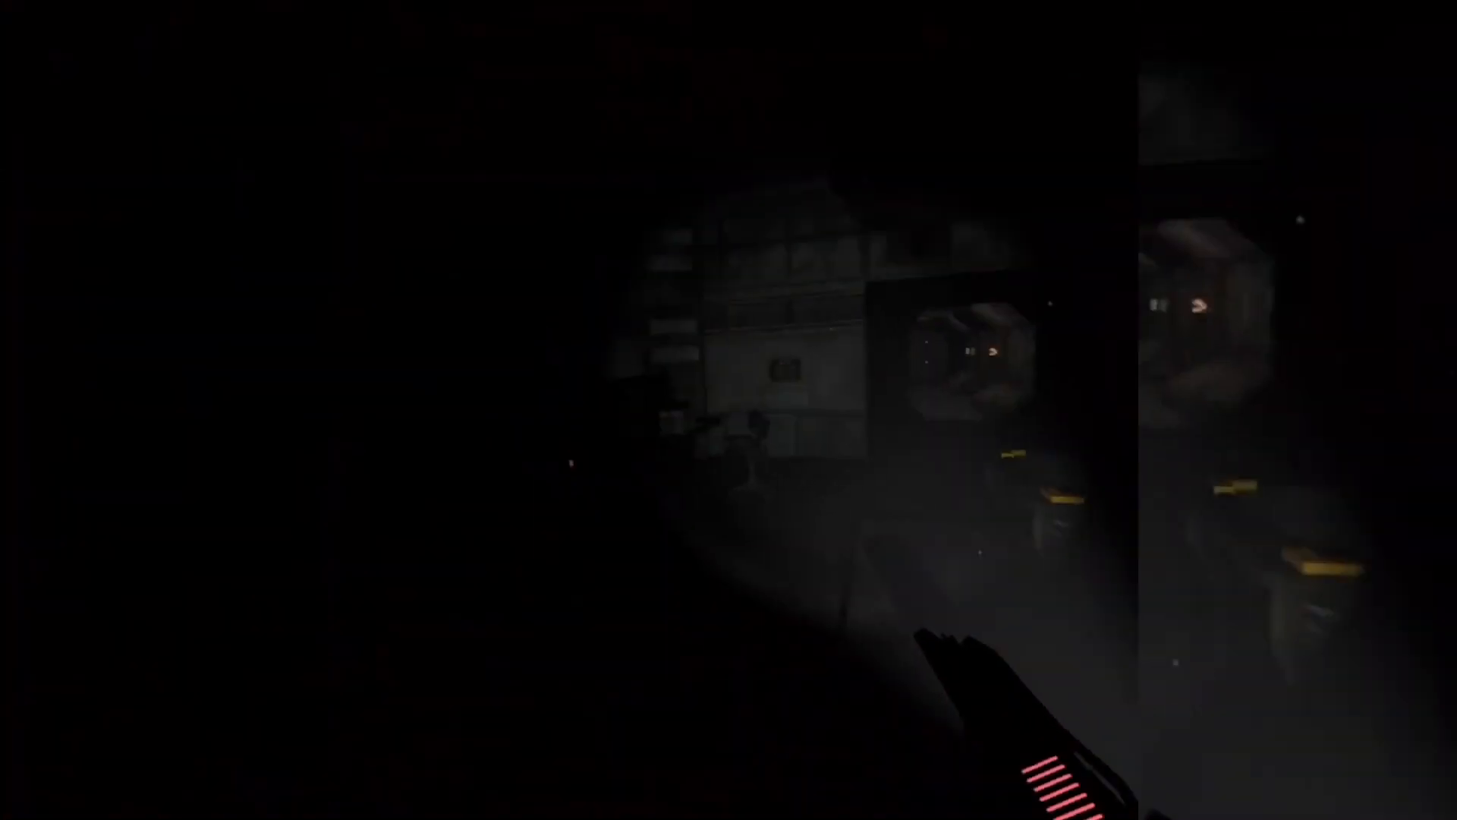